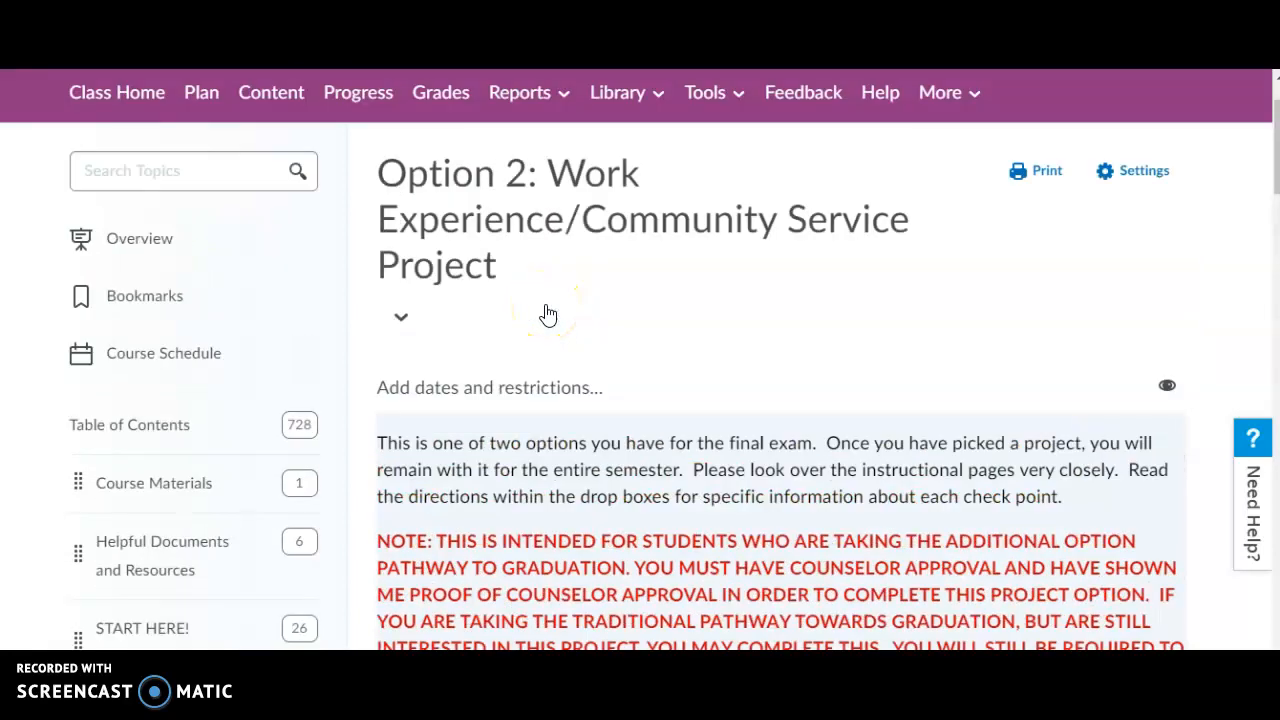
mouse_move(190, 395)
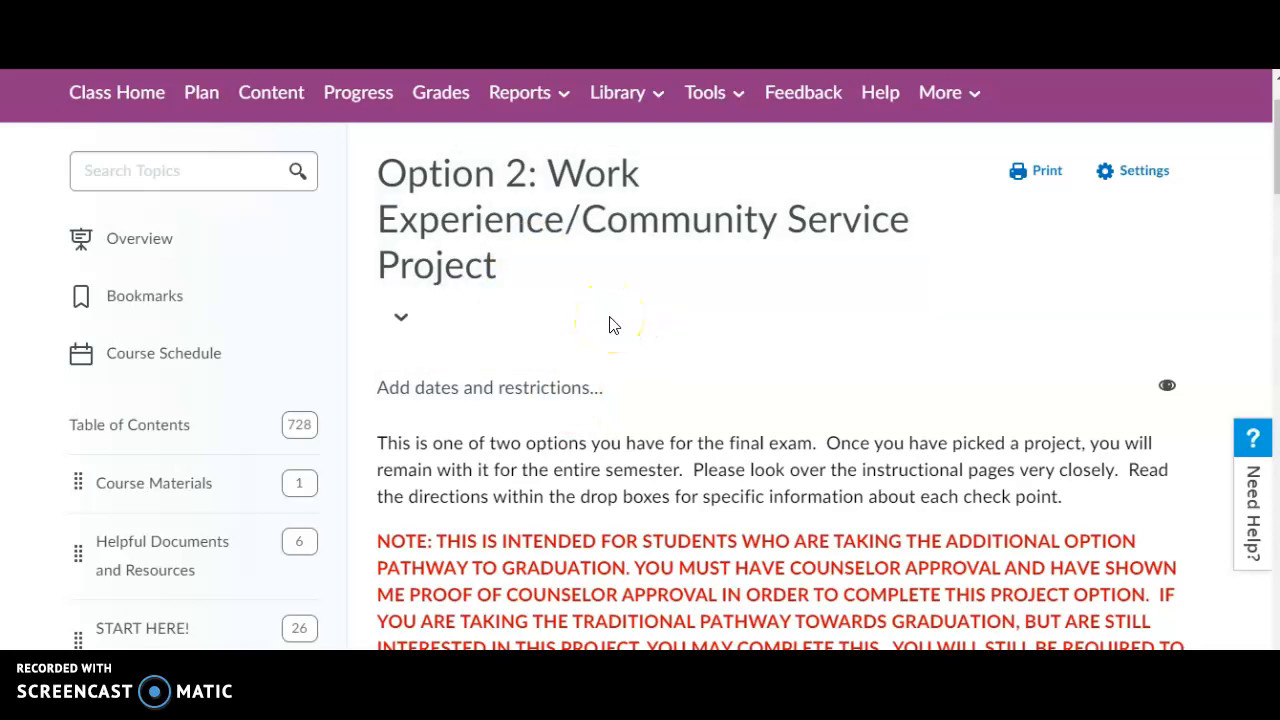
- Scroll down the course module to the Work/Community Experience Project assignment link
scroll("down", 3)
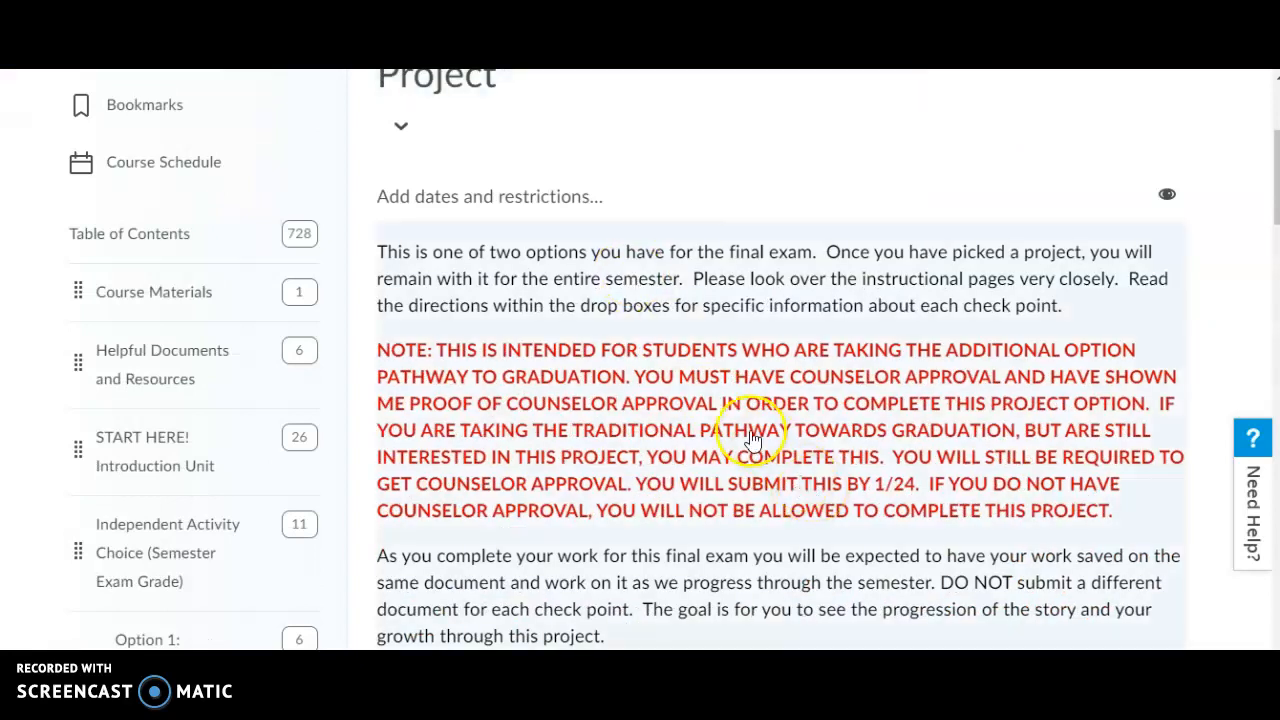
mouse_move(708, 393)
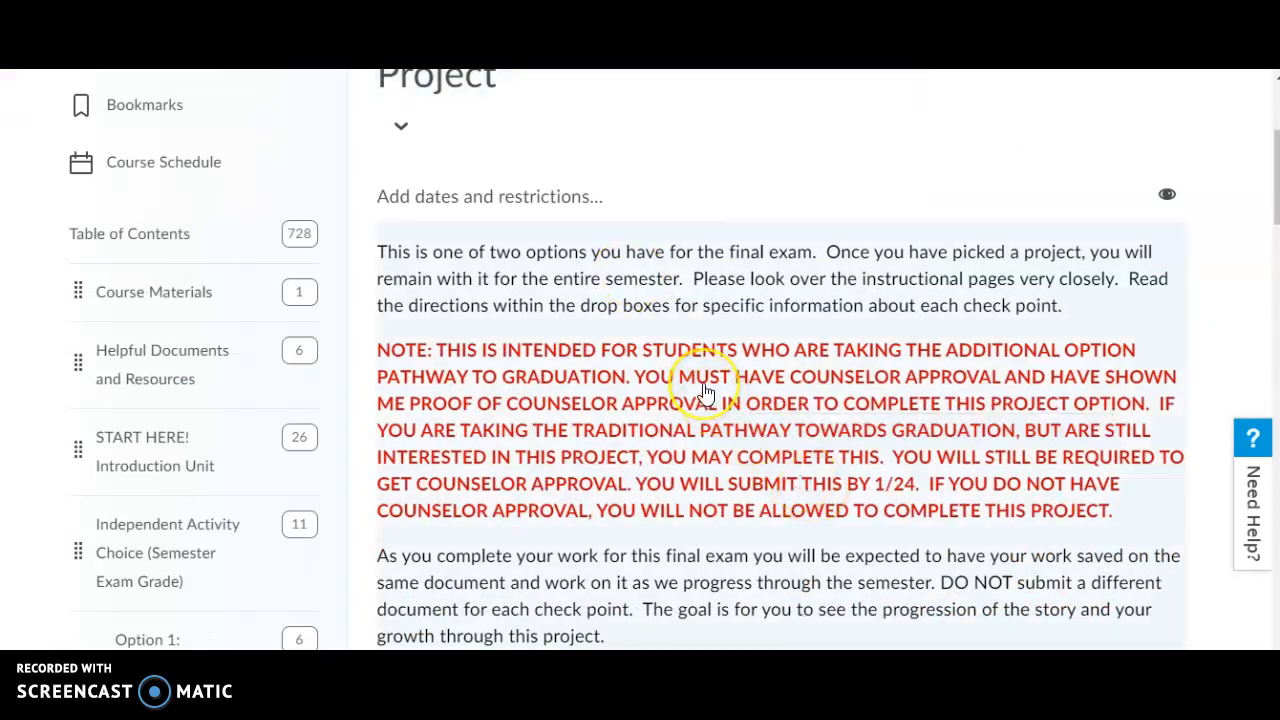
mouse_move(705, 388)
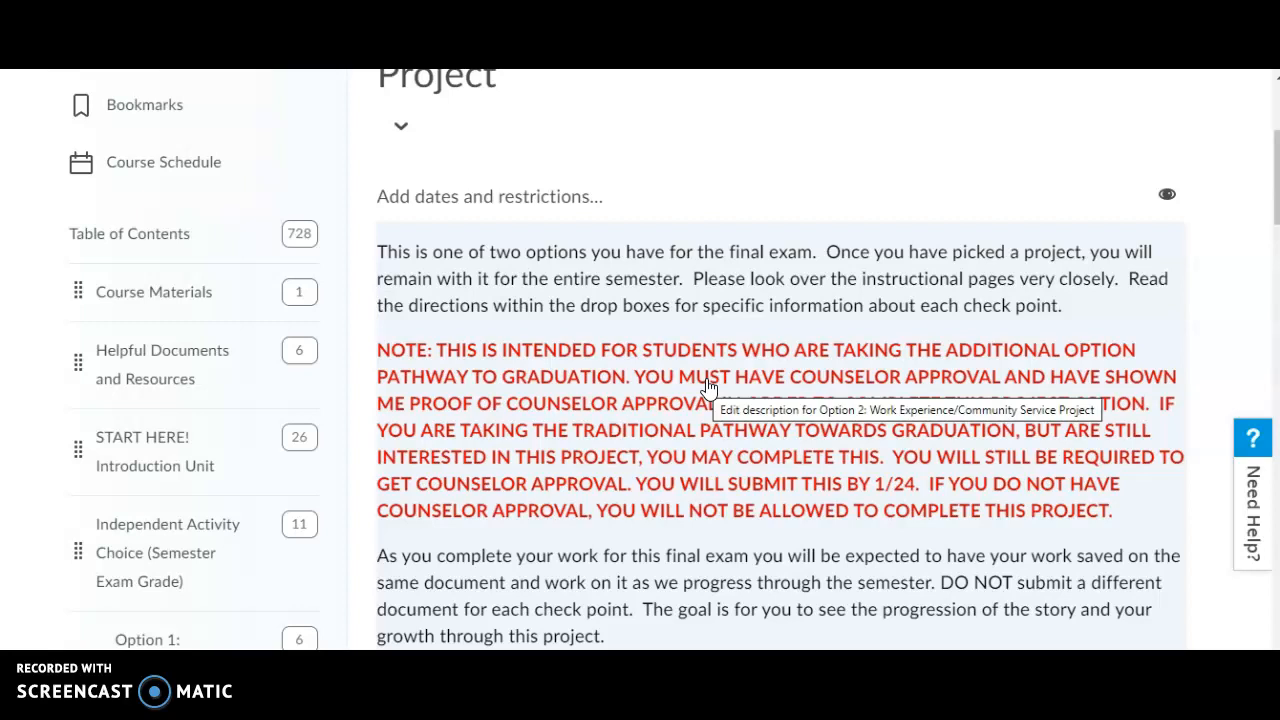
mouse_move(1208, 580)
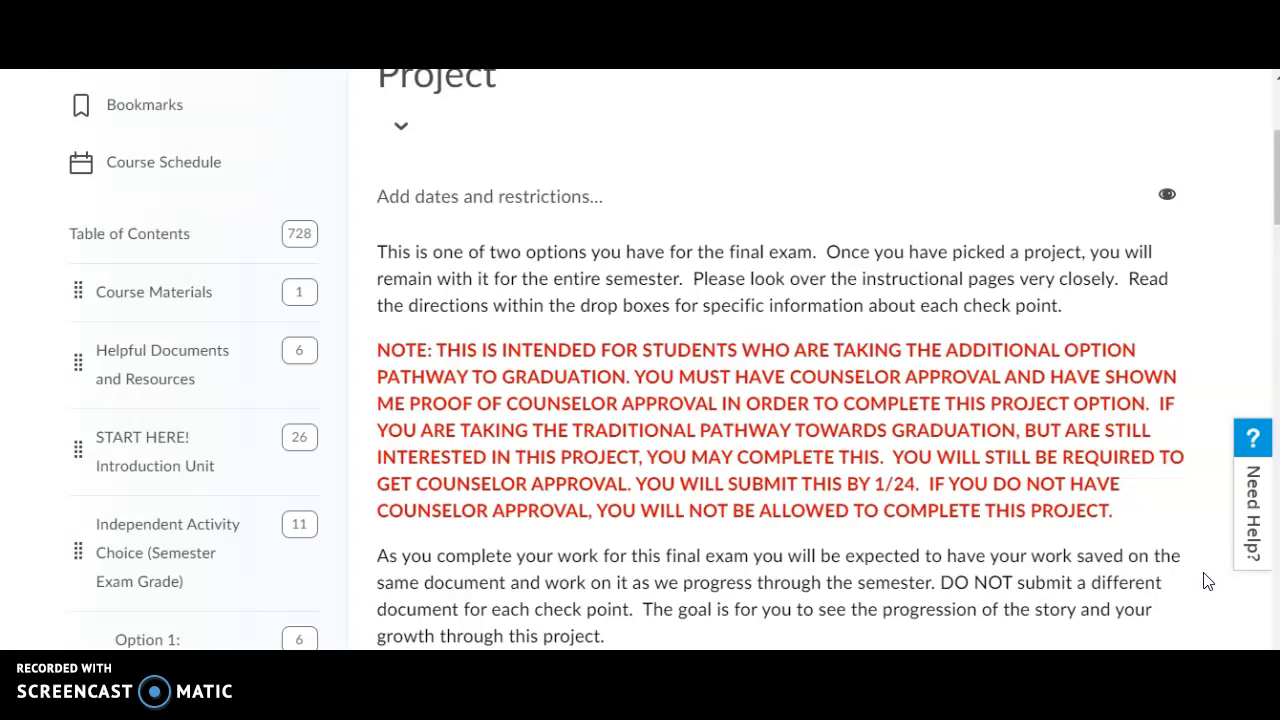
scroll("down", 3)
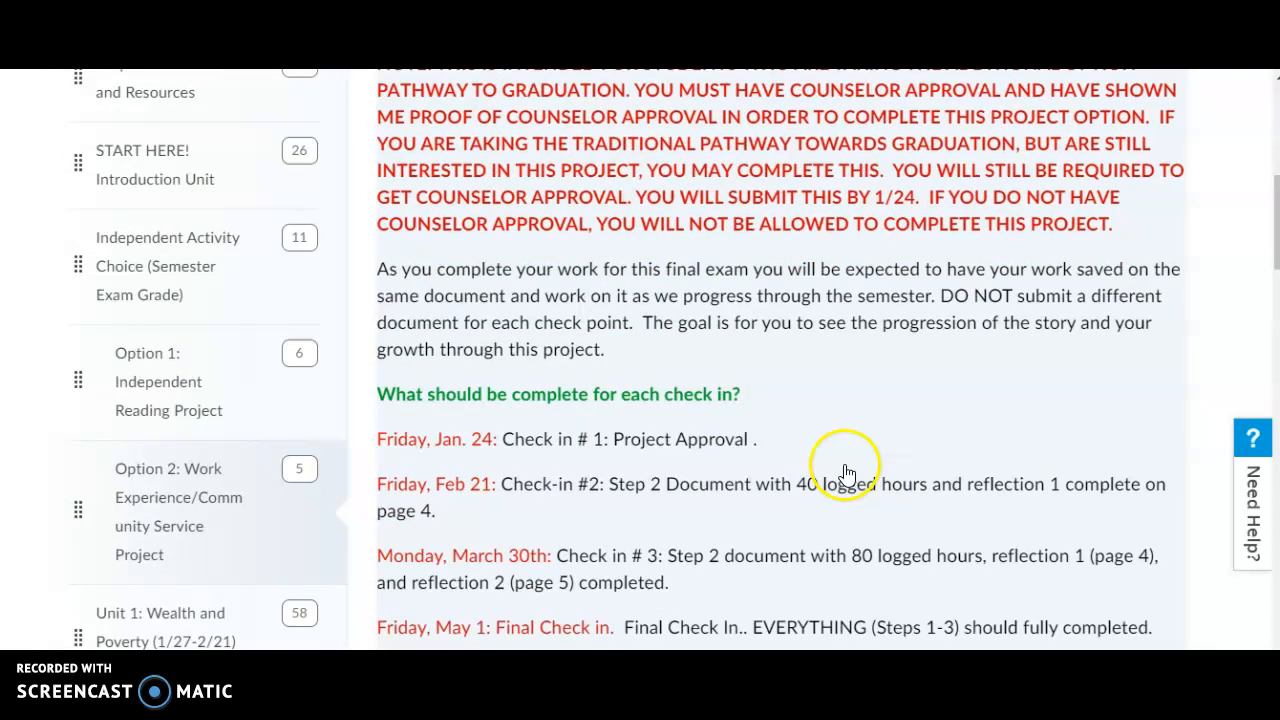
scroll("down", 3)
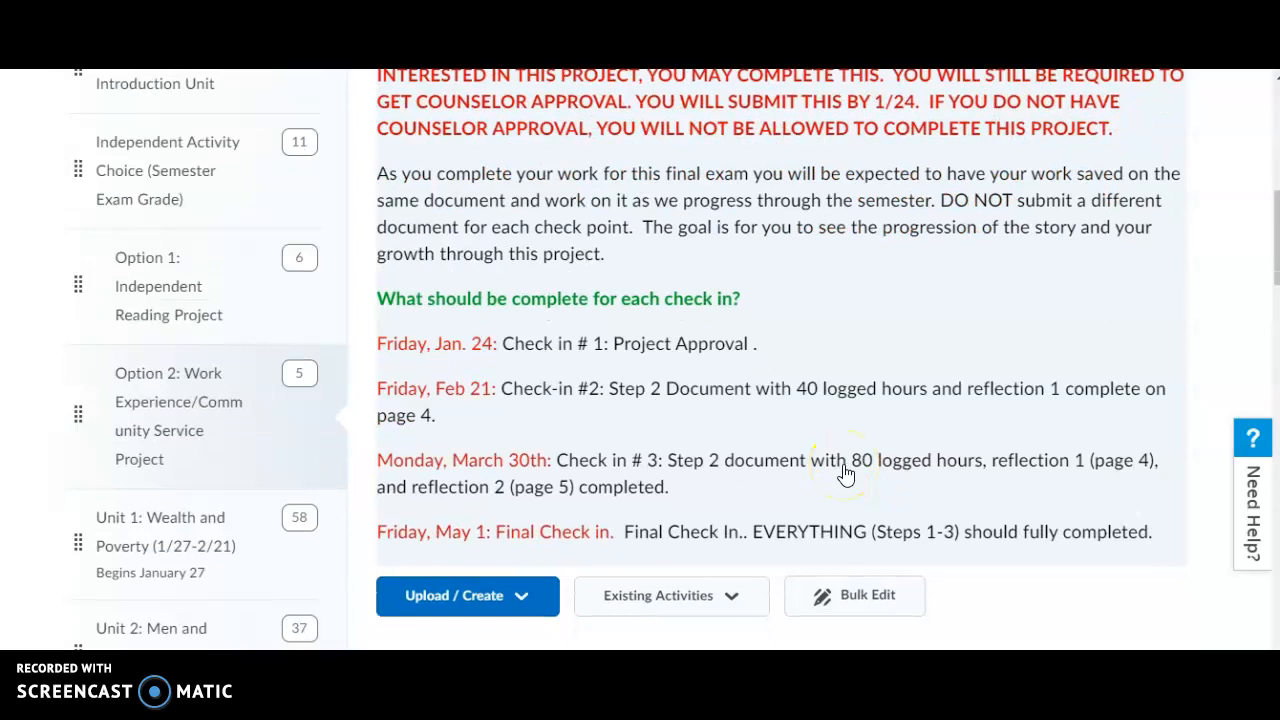
mouse_move(827, 358)
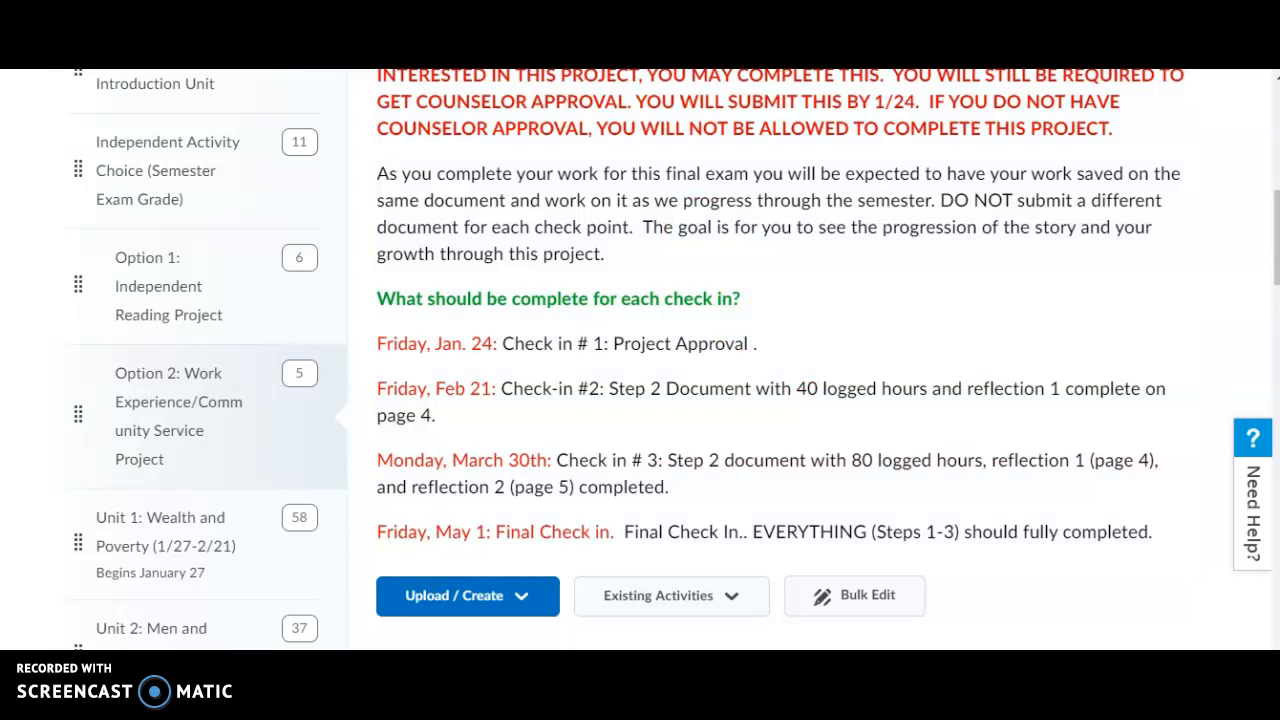
scroll("down", 3)
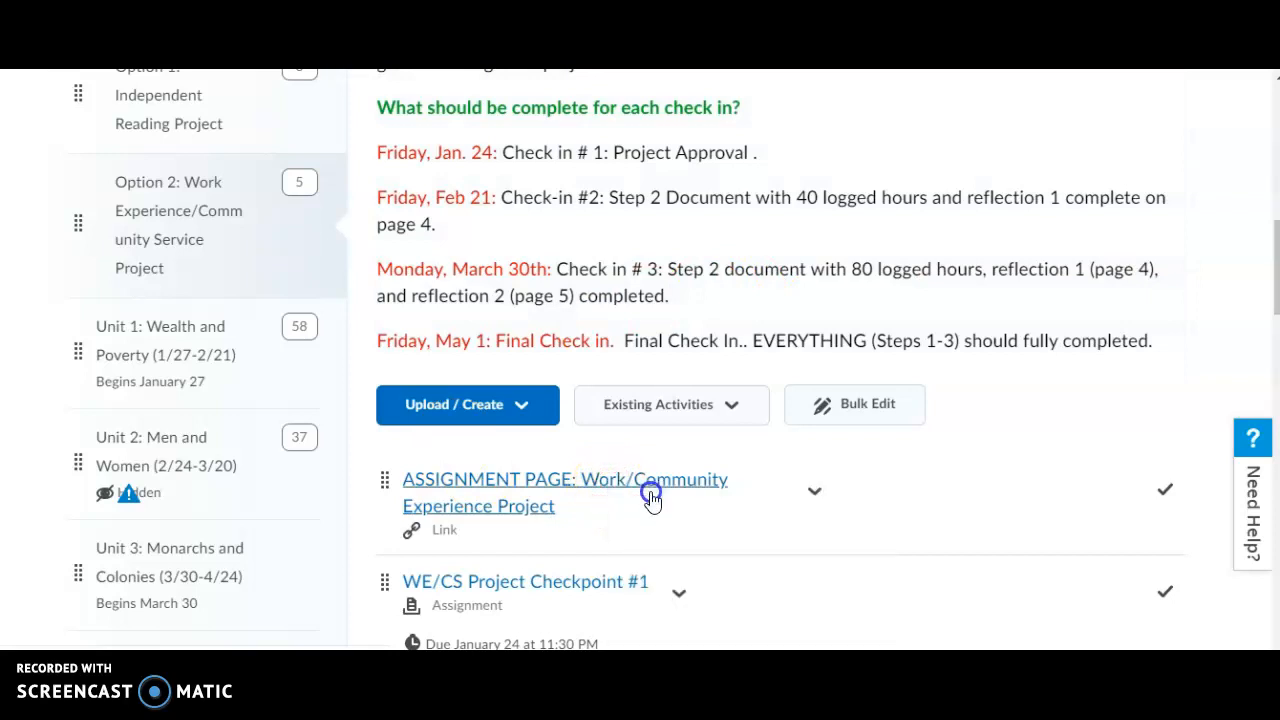
- Open the Work/Community Experience Project instructions doc and scroll to the Step 1–3 links
left_click(564, 479)
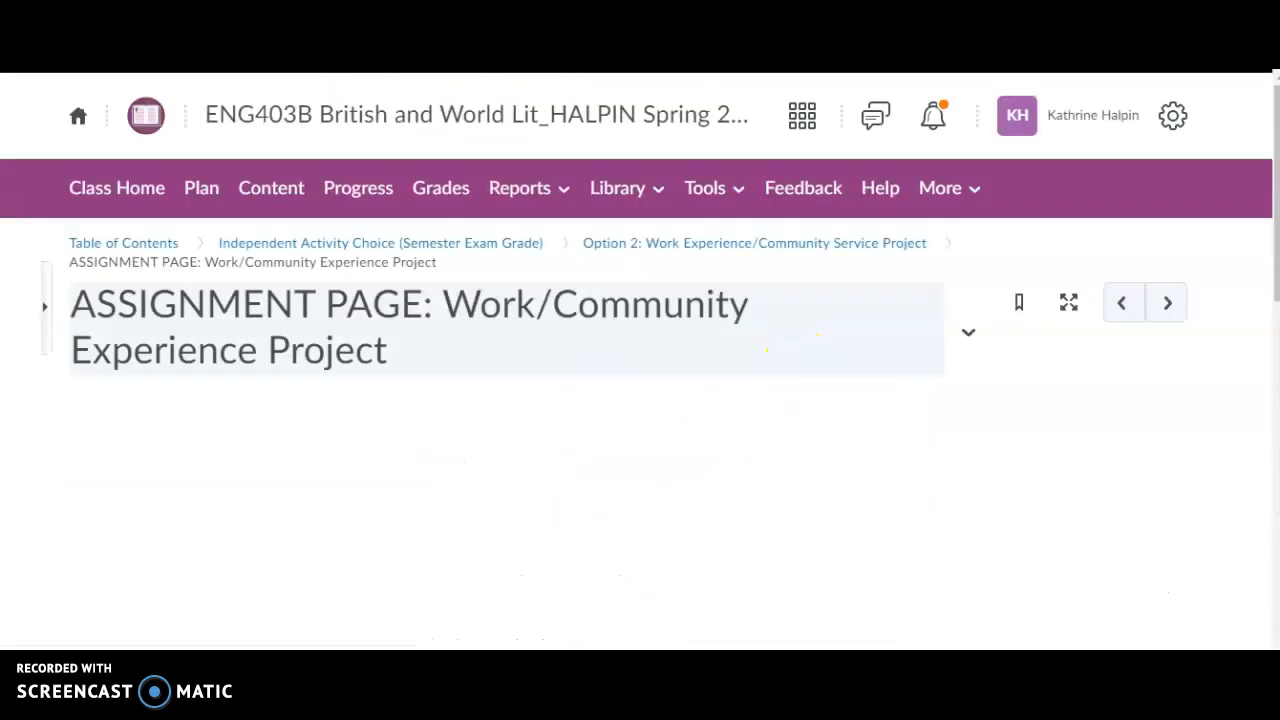
scroll("down", 3)
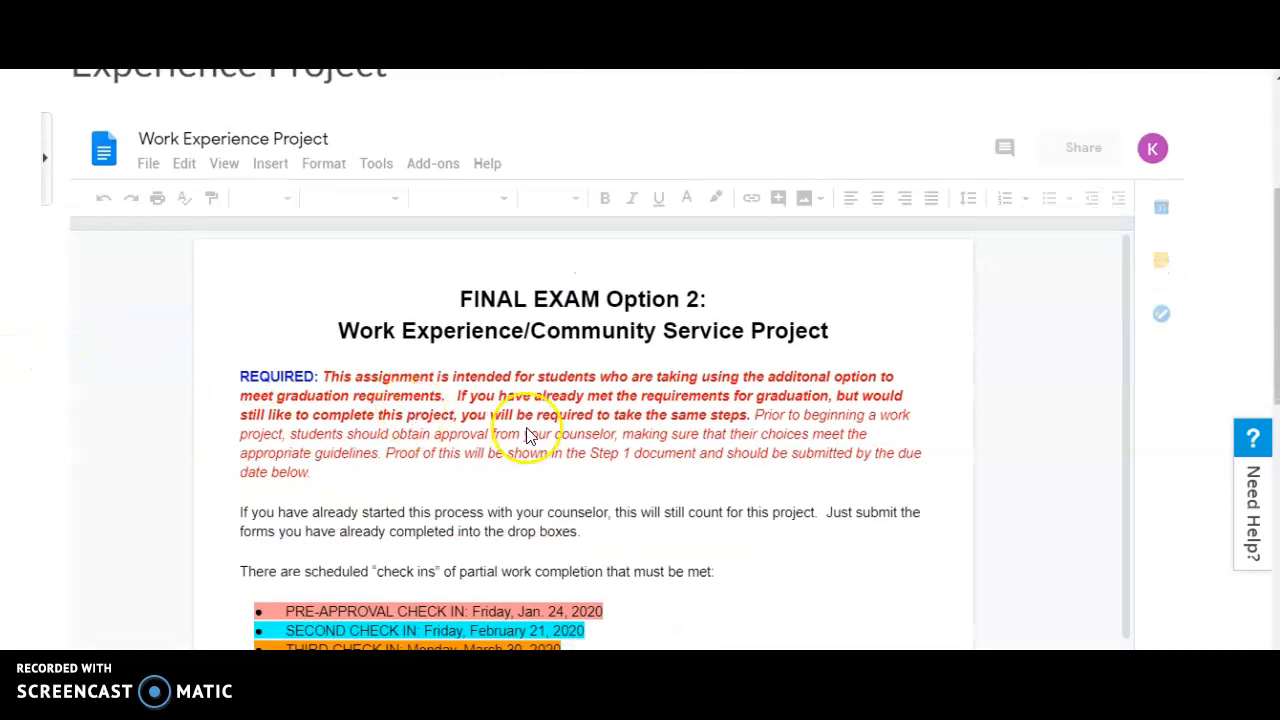
scroll("down", 3)
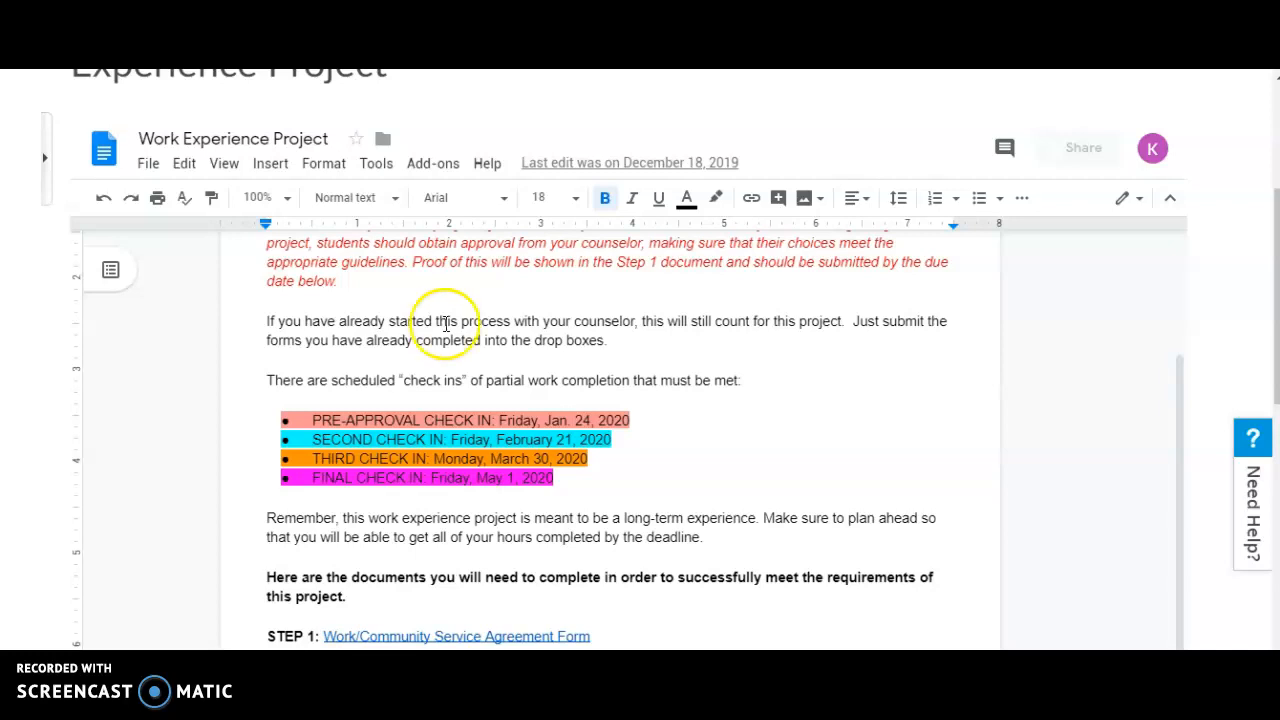
scroll("down", 3)
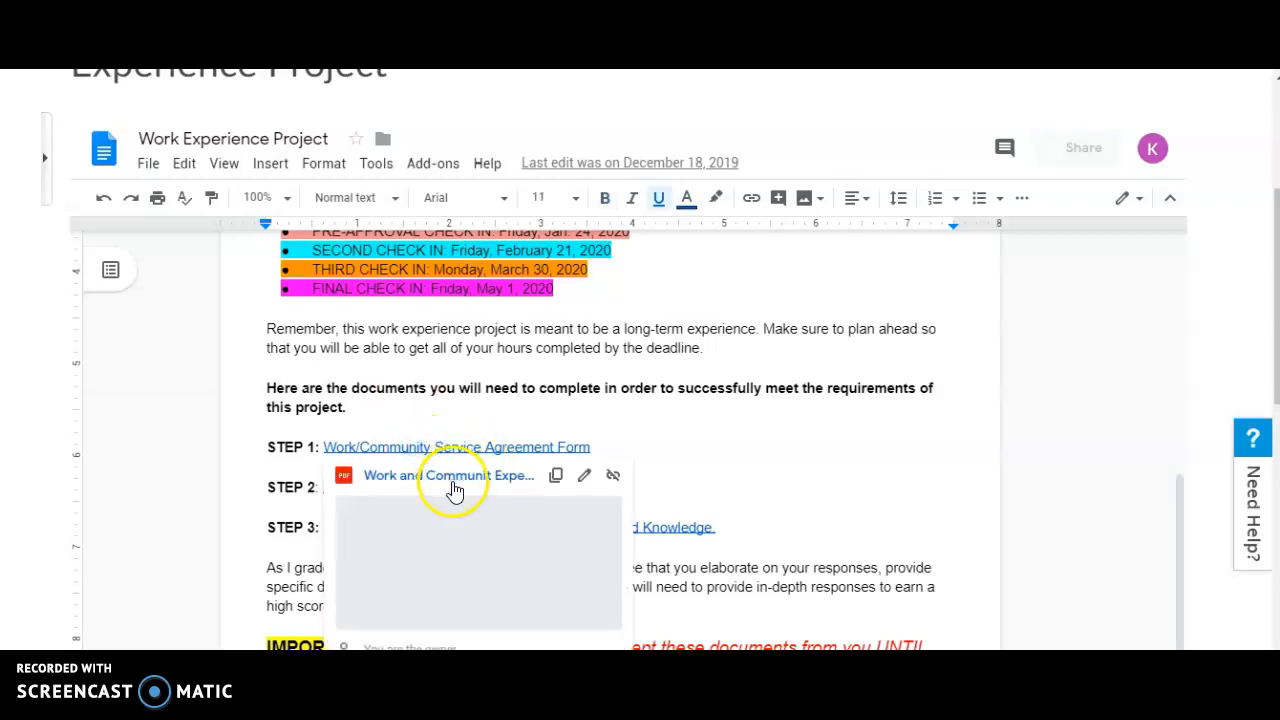
- Preview the Step 1 agreement form PDF and scroll through its pages
left_click(455, 475)
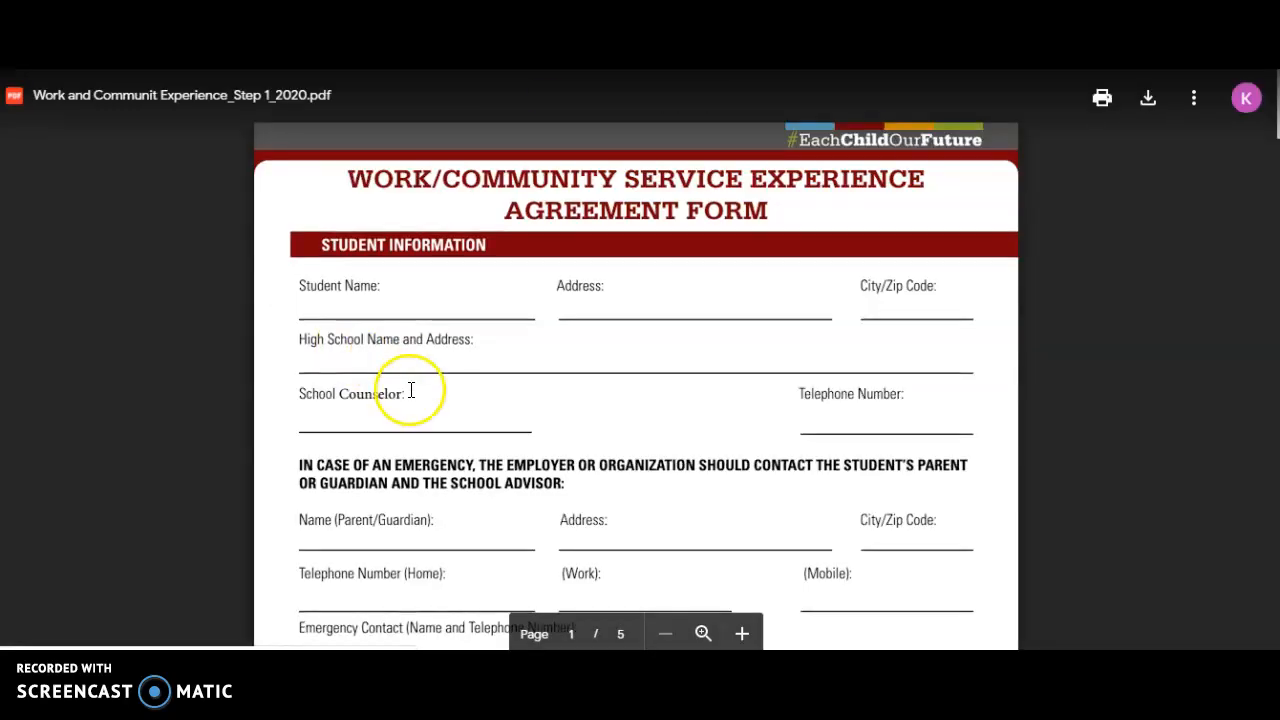
scroll("down", 3)
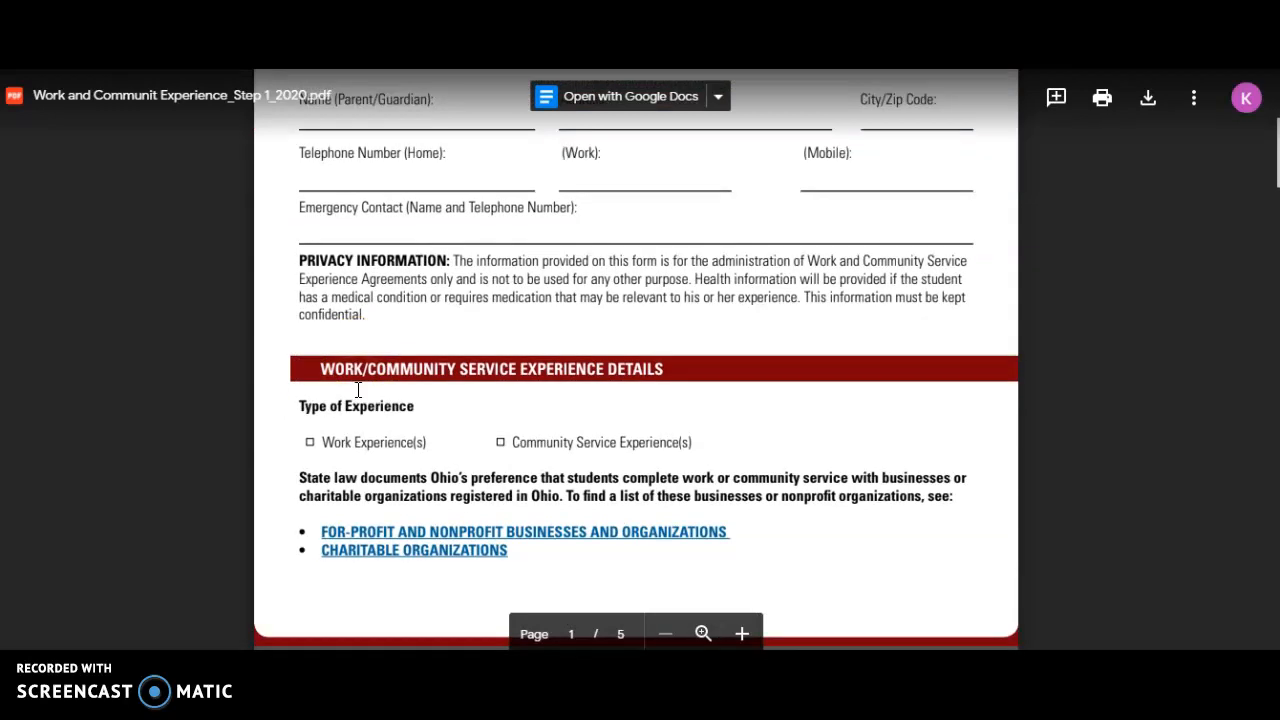
scroll("down", 3)
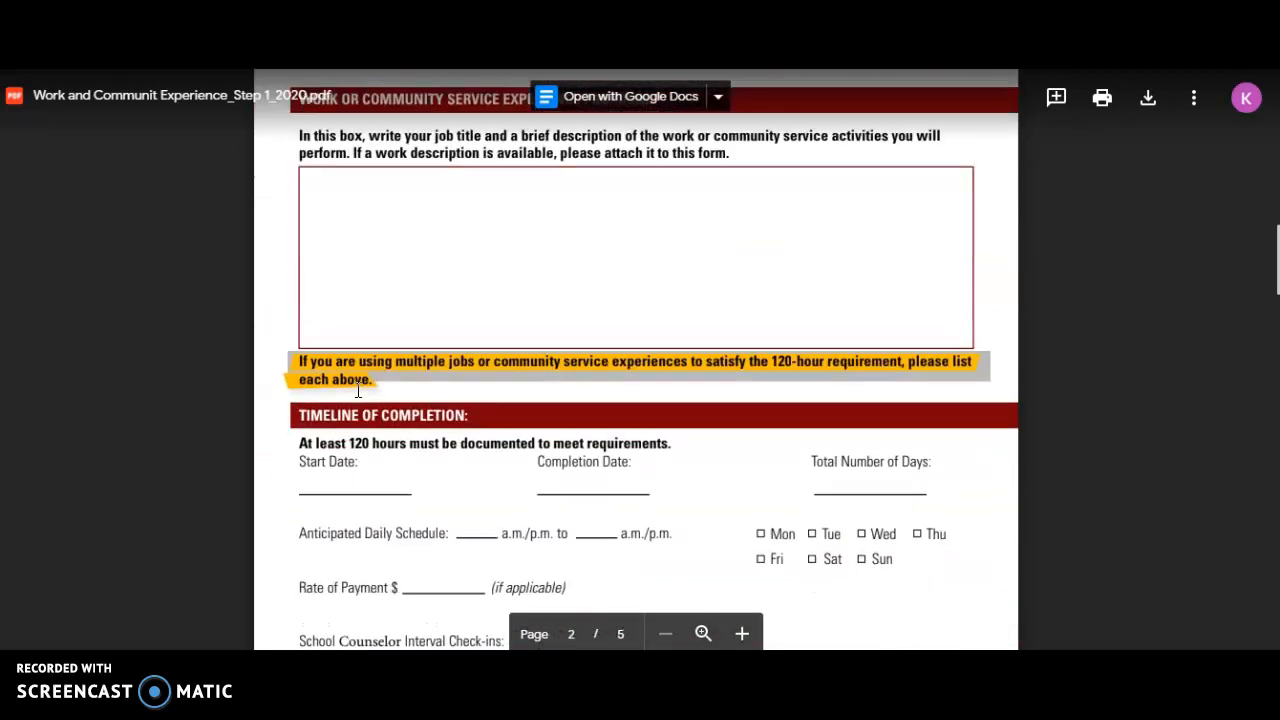
scroll("down", 3)
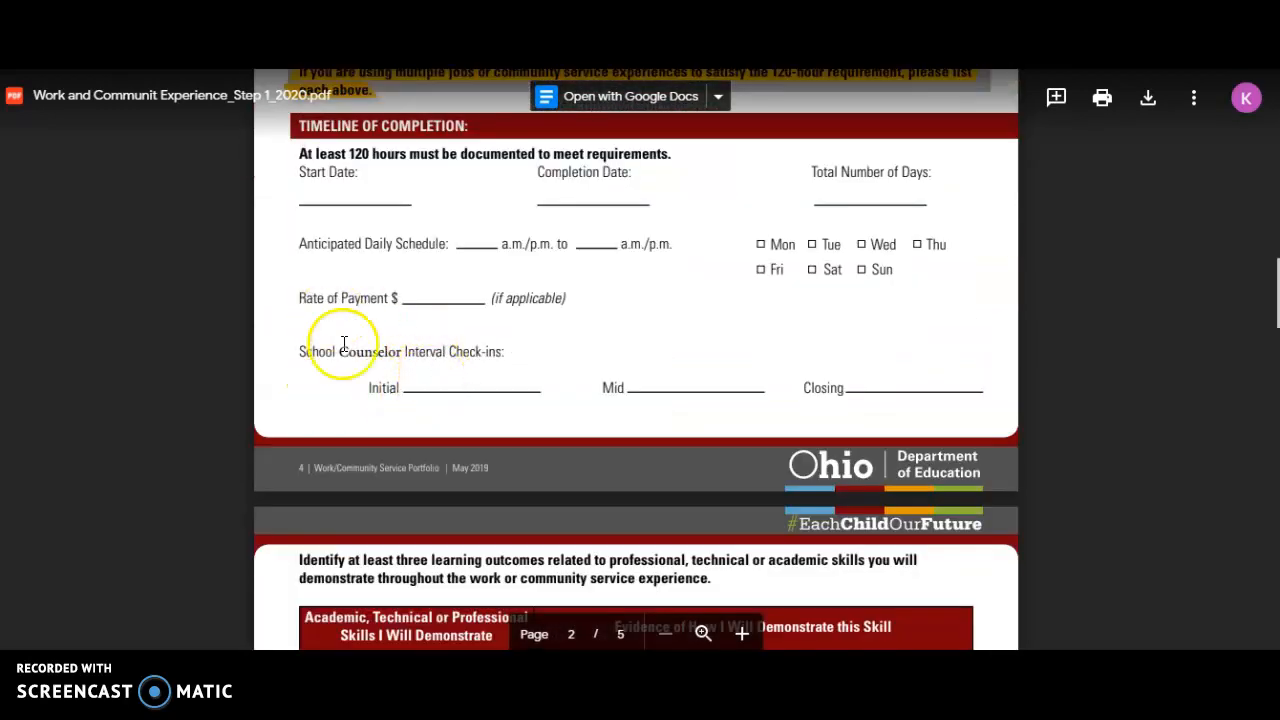
scroll("down", 3)
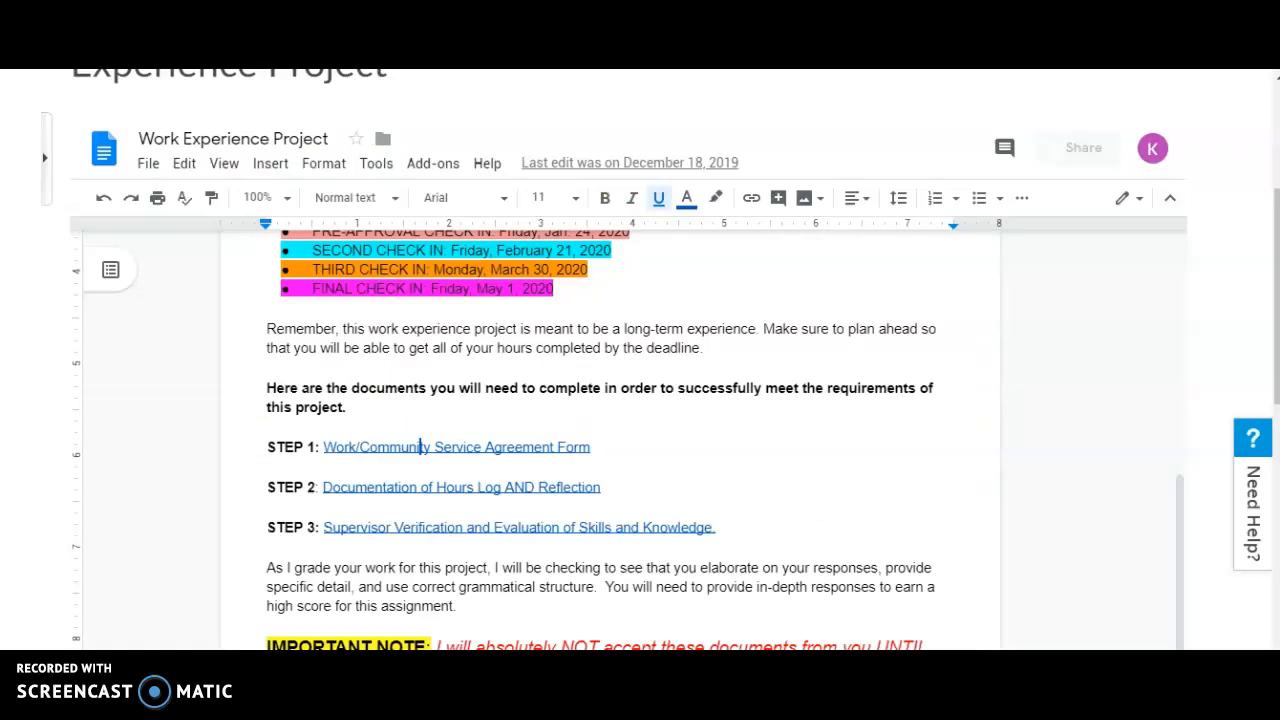
mouse_move(485, 487)
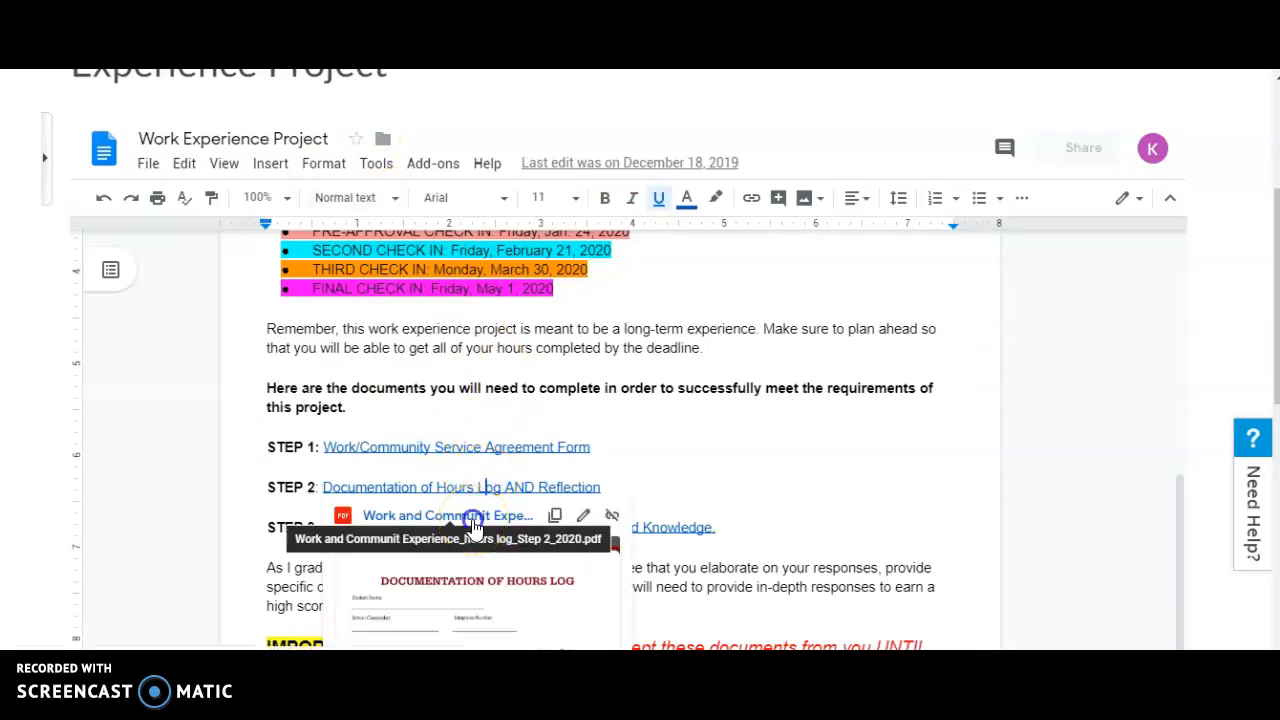
left_click(447, 515)
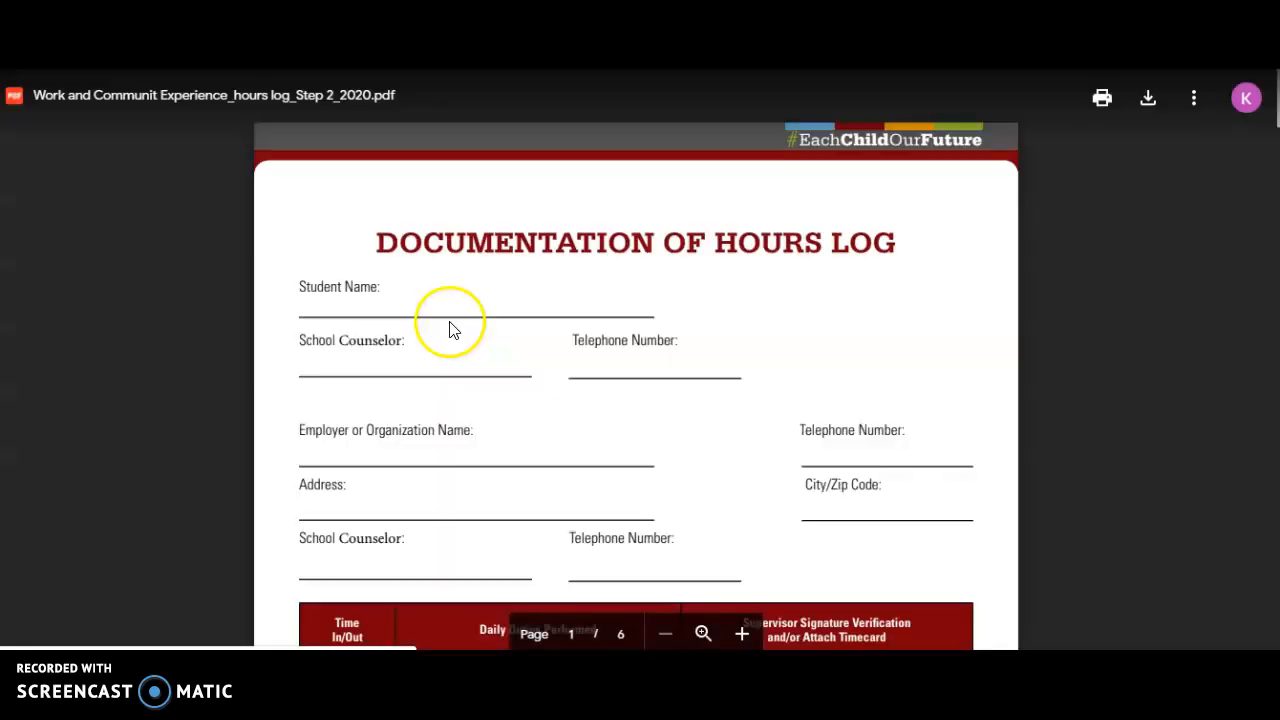
scroll("down", 3)
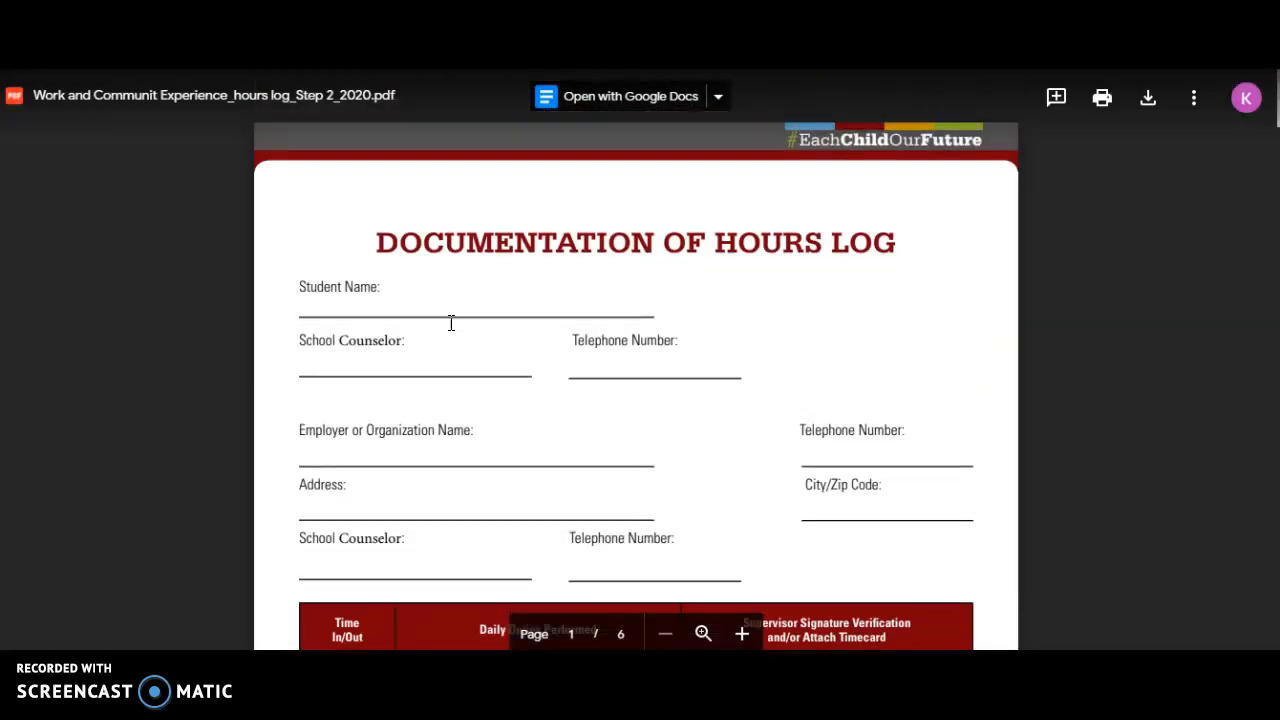
scroll("down", 3)
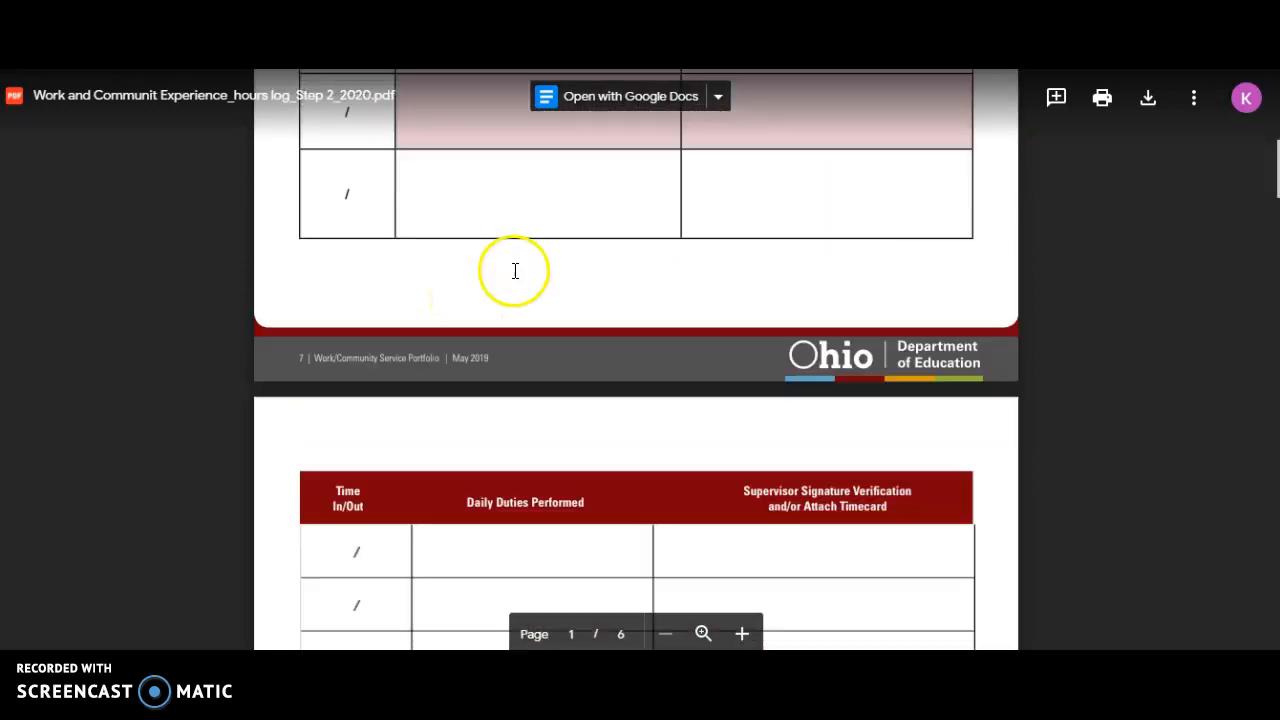
scroll("down", 3)
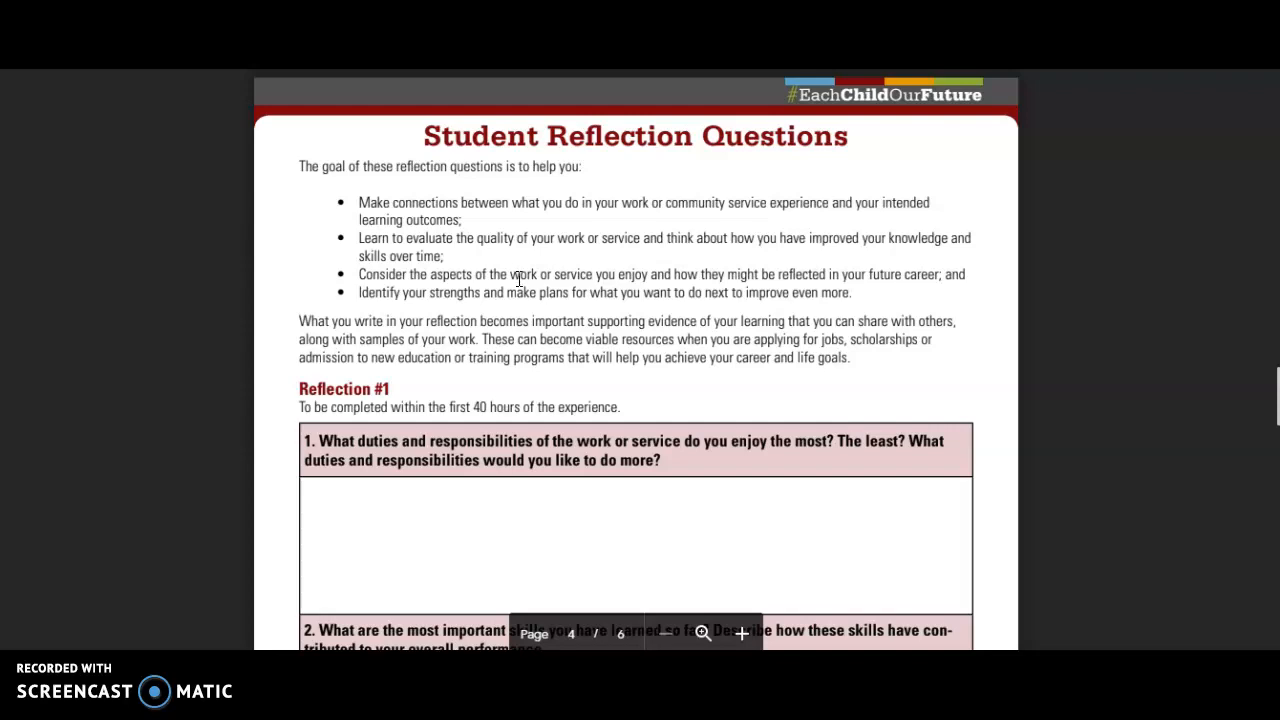
scroll("down", 3)
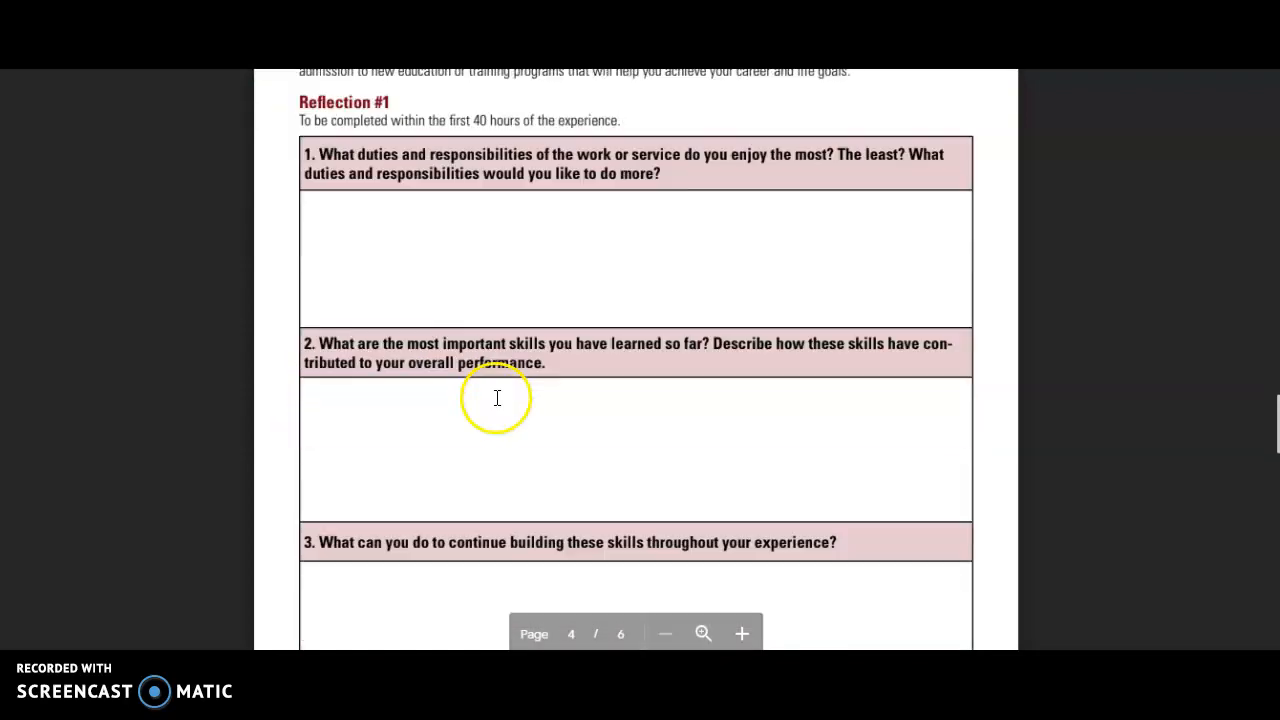
scroll("down", 3)
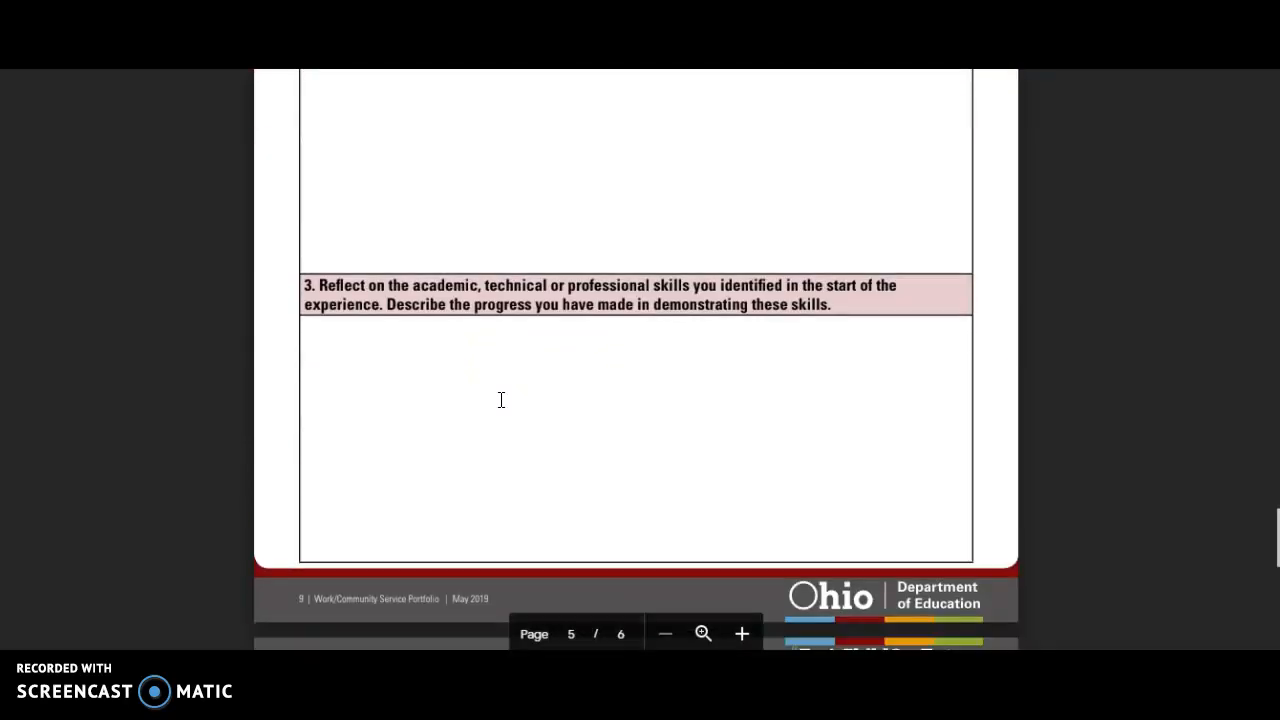
scroll("down", 3)
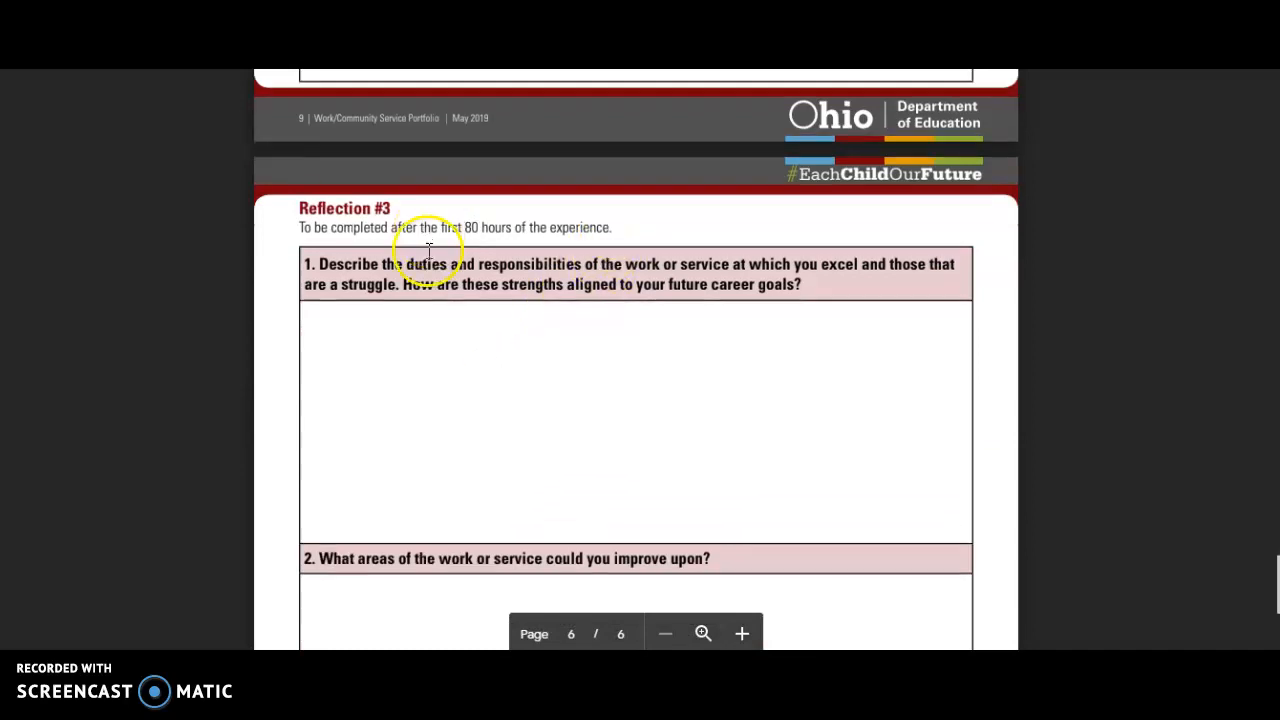
scroll("down", 3)
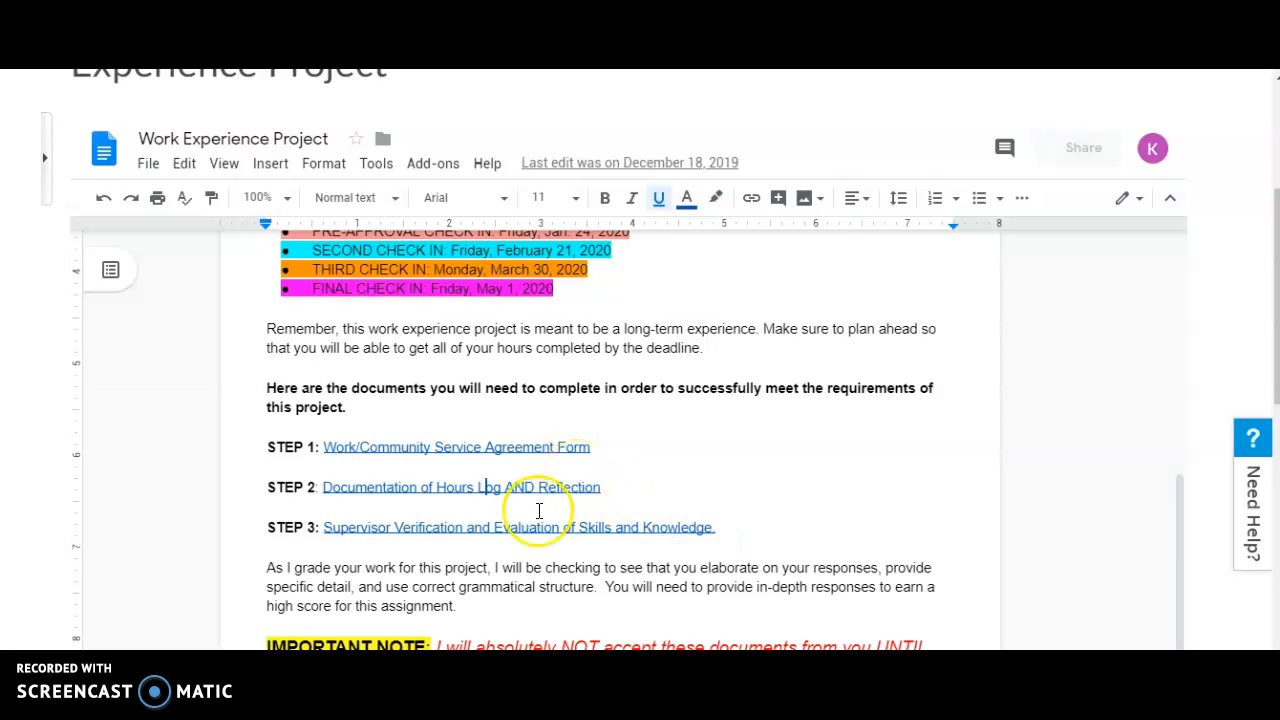
left_click(518, 527)
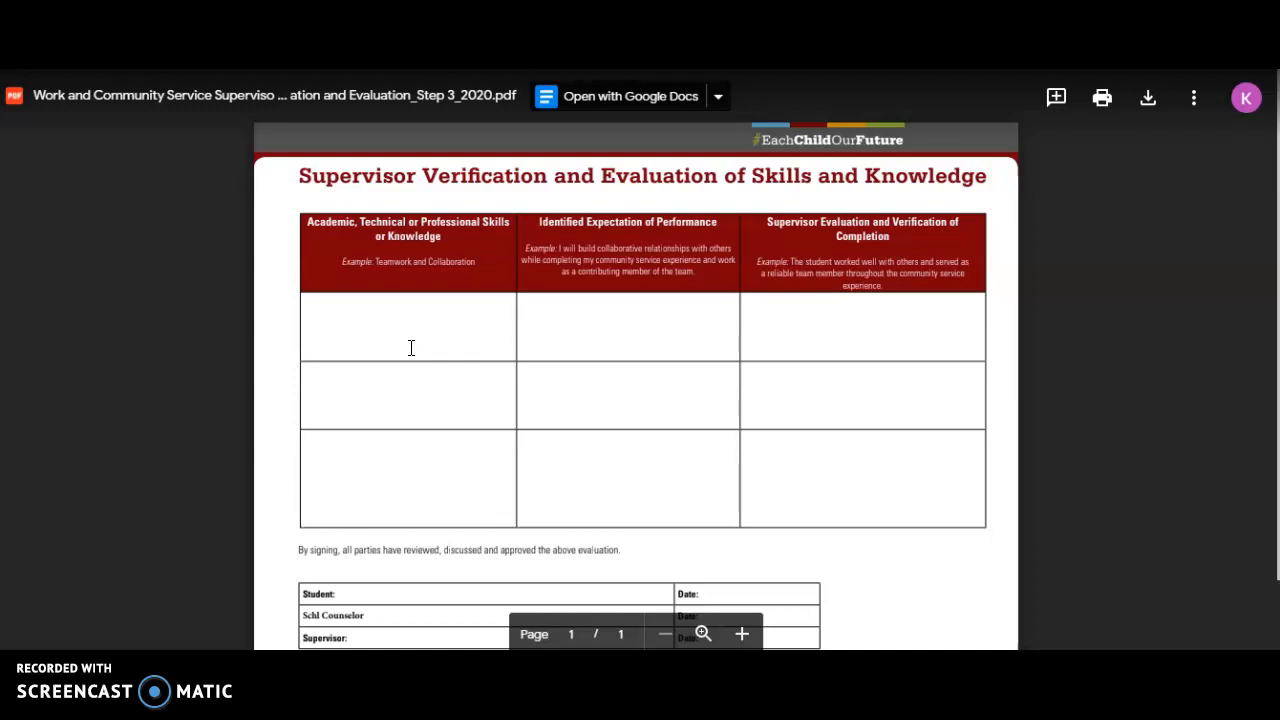
scroll("down", 3)
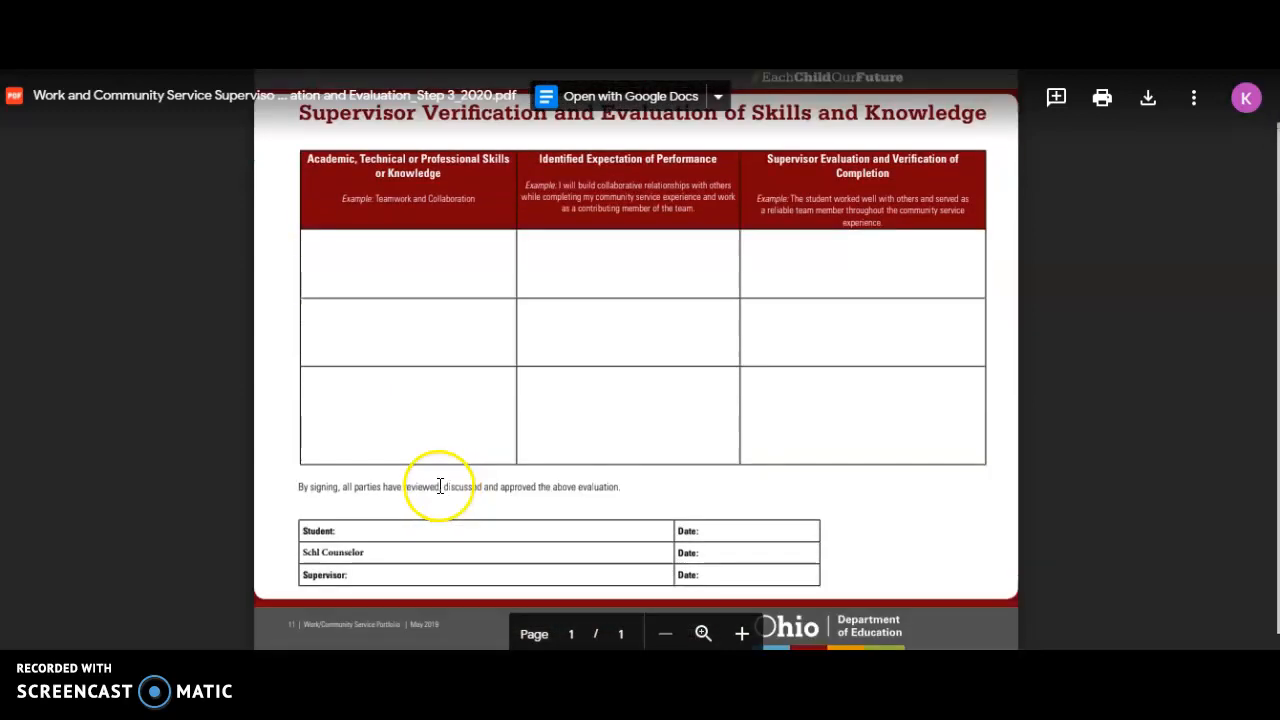
scroll("down", 3)
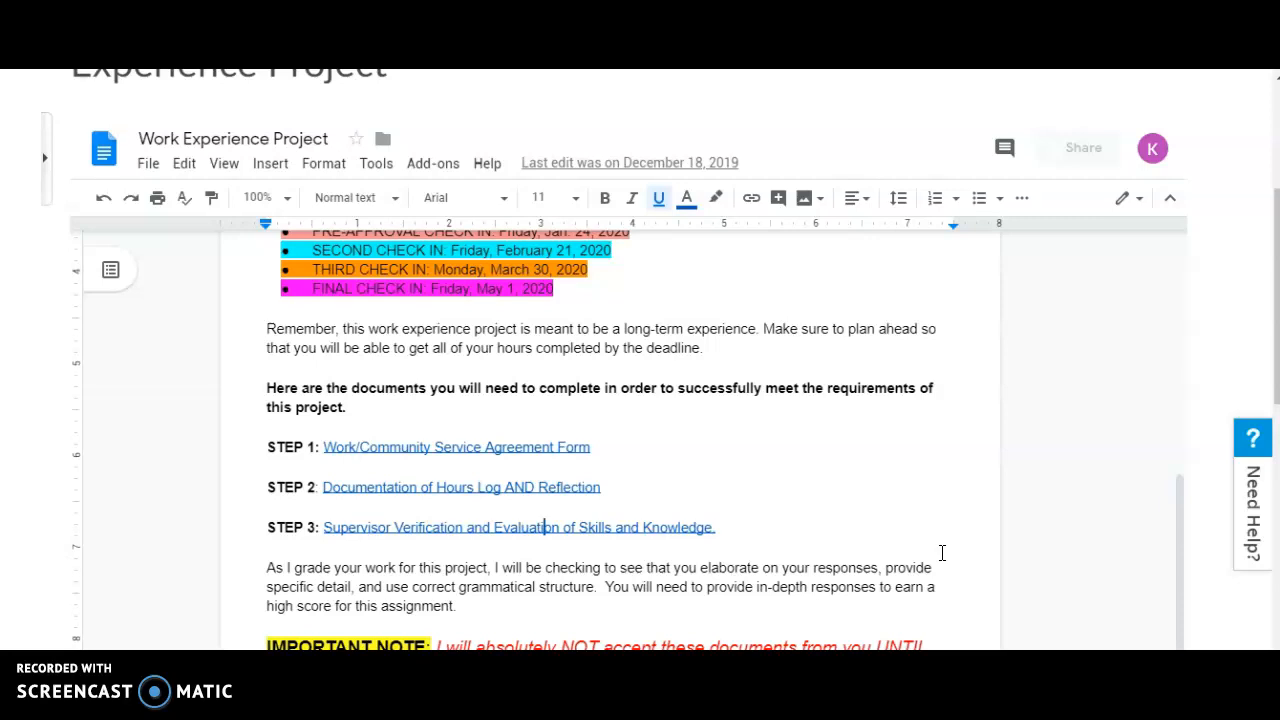
left_click(518, 527)
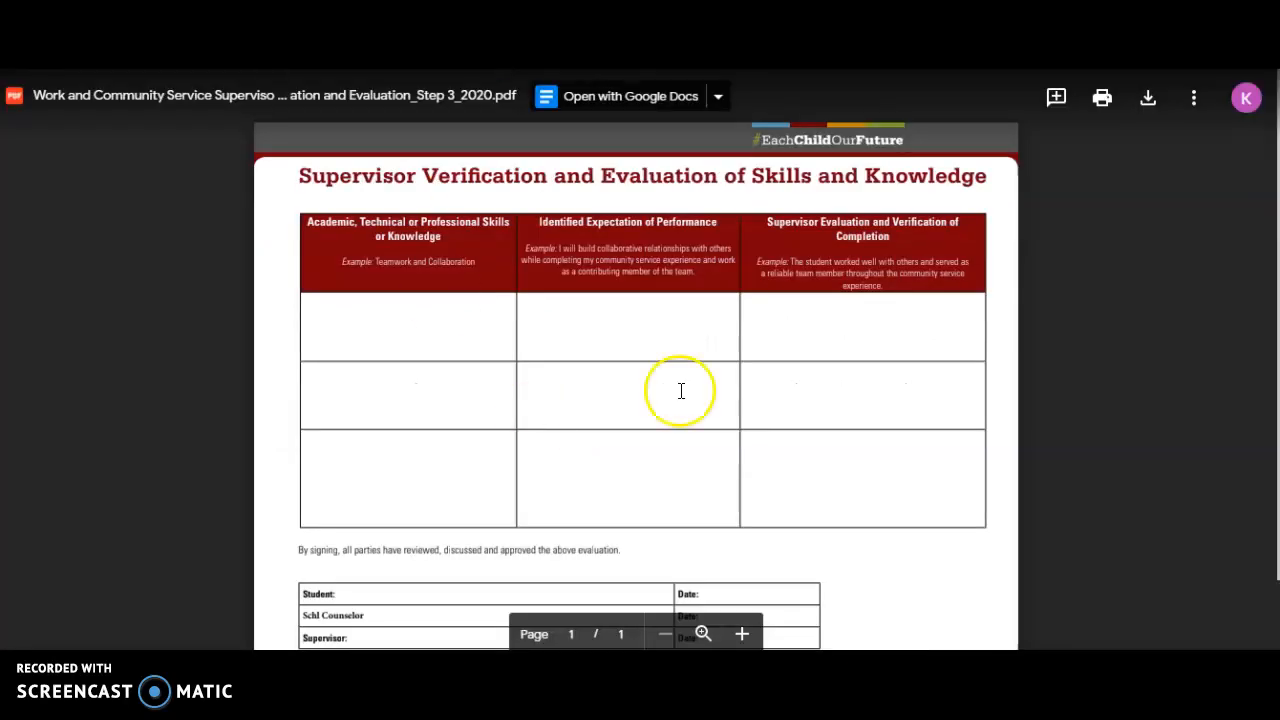
scroll("down", 3)
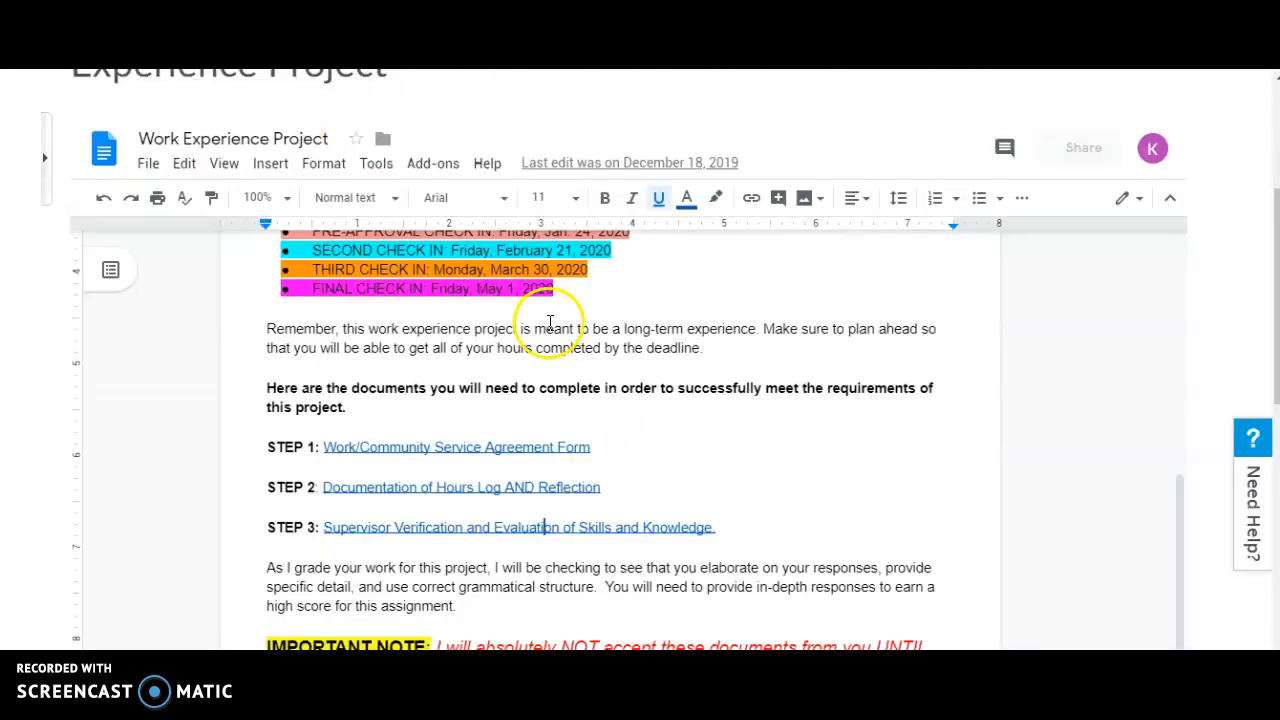
scroll("down", 3)
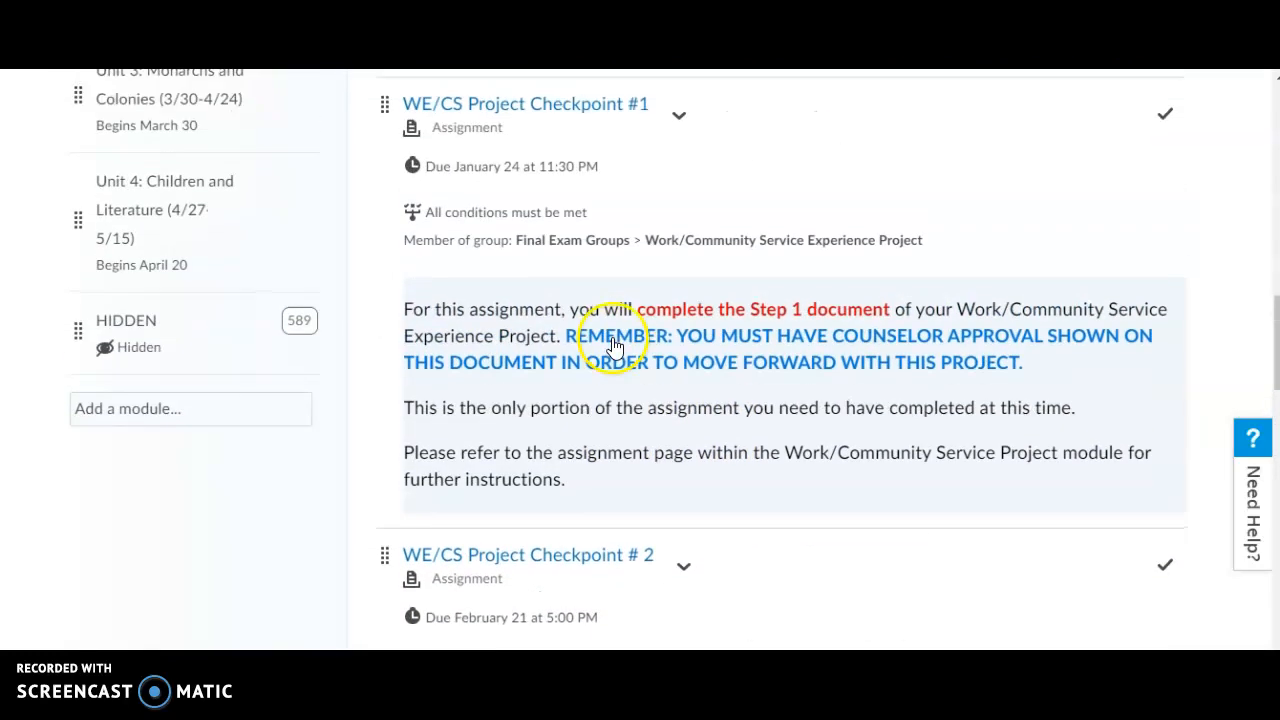
mouse_move(658, 444)
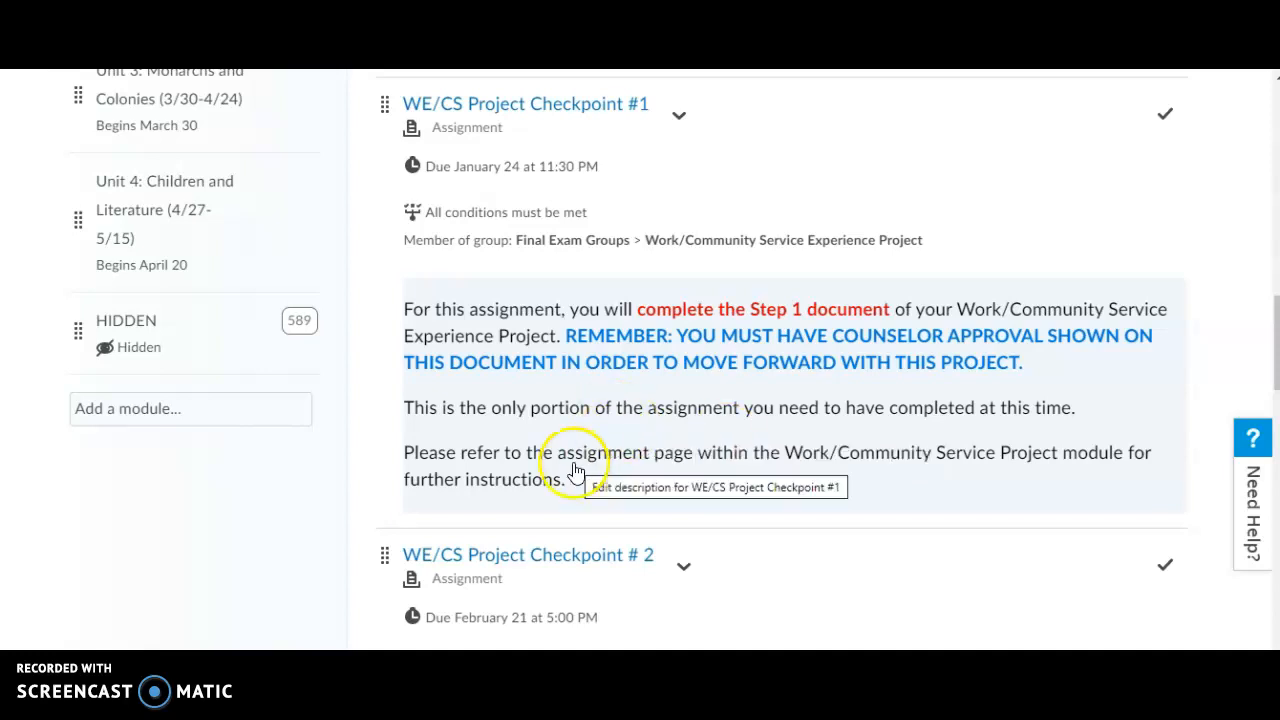
mouse_move(920, 478)
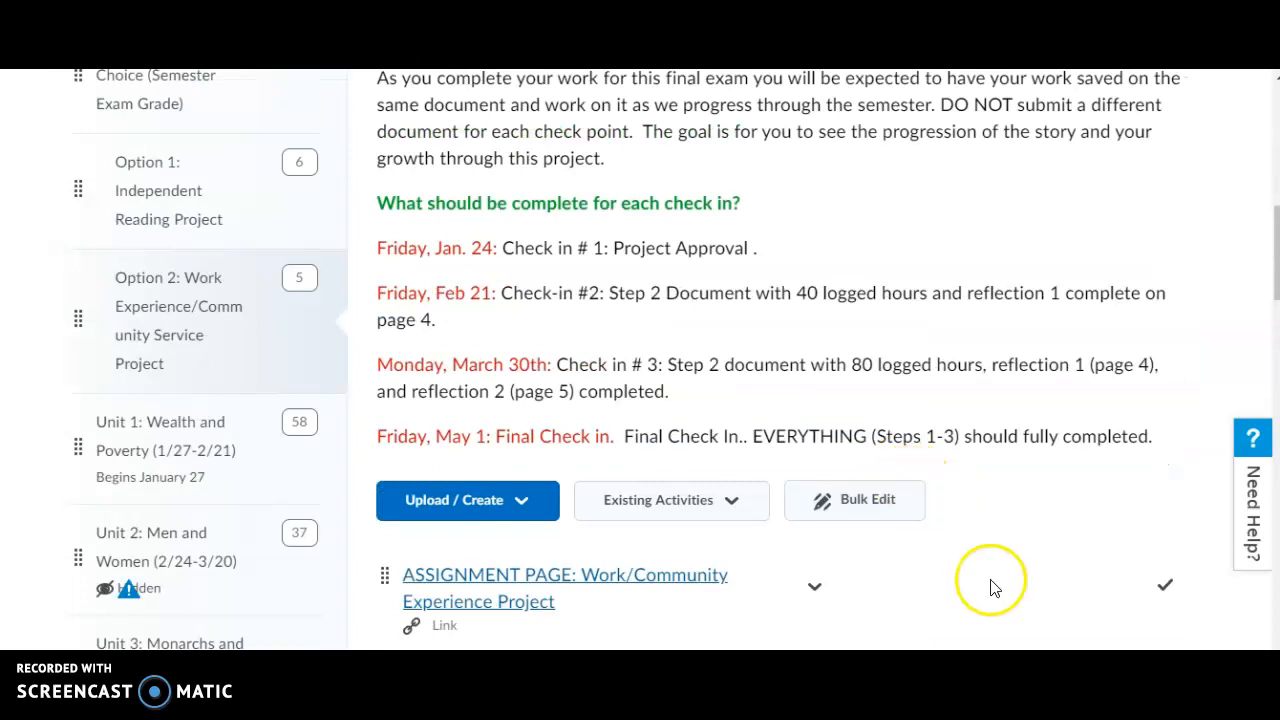
- Scroll the Option 2 module page to the check-in schedule ending May 1
scroll("down", 3)
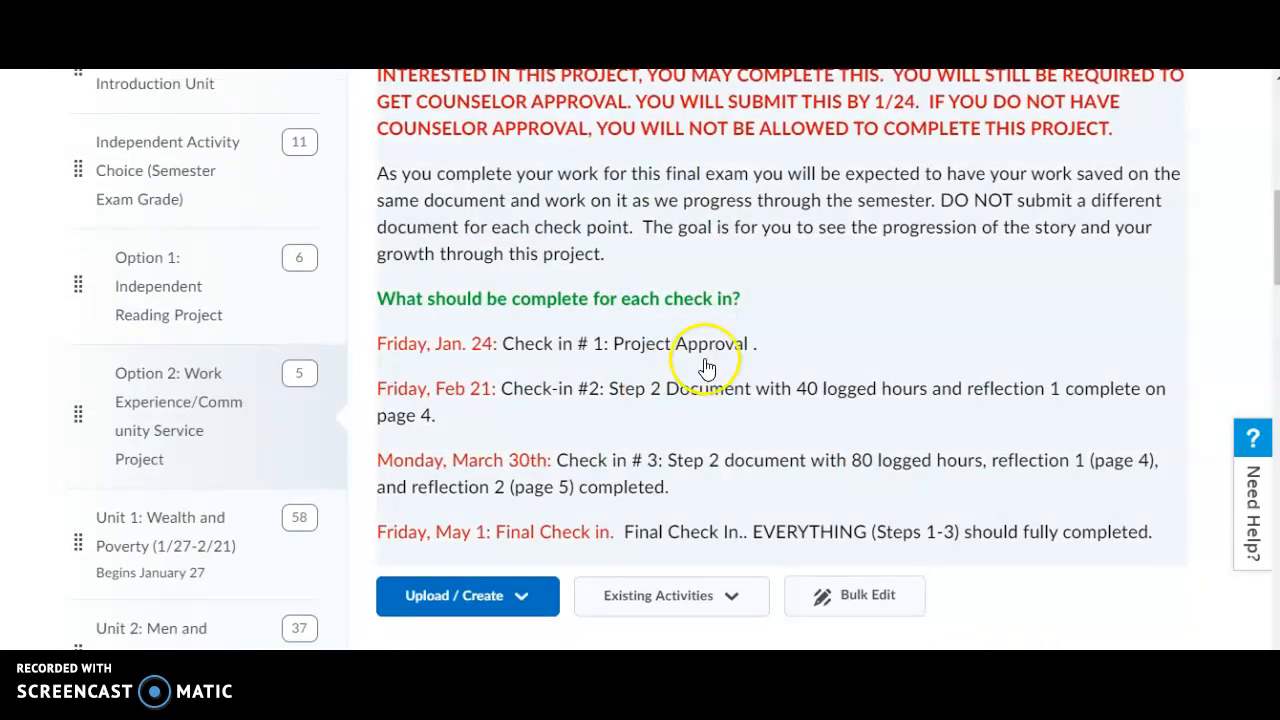